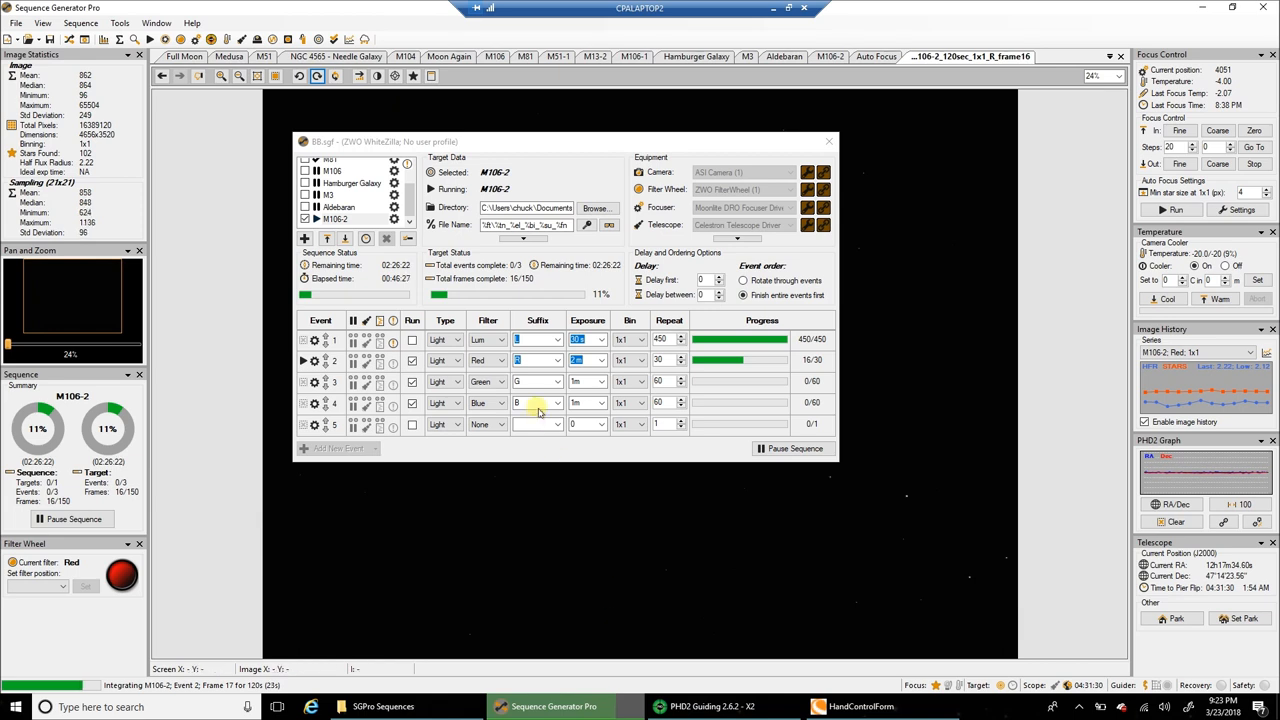
Close the sequence settings so the running Auto Focus tab and its star frame show.
click(536, 340)
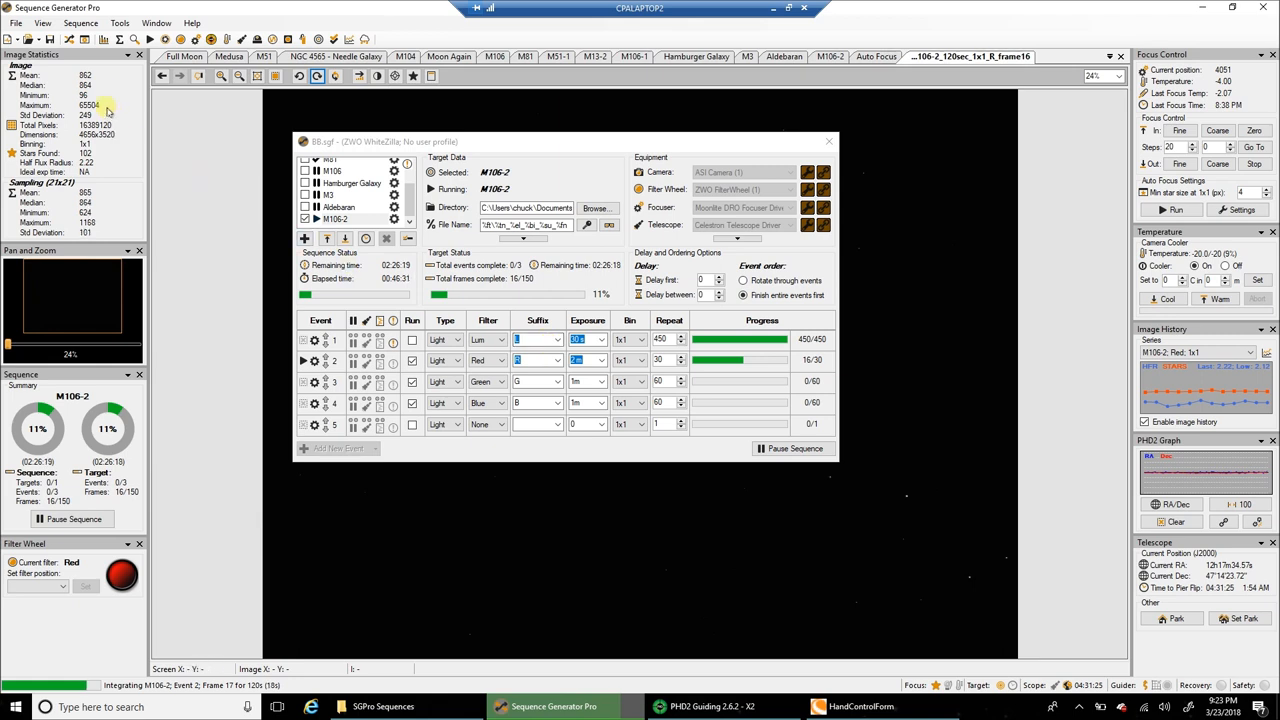
mouse_move(104, 84)
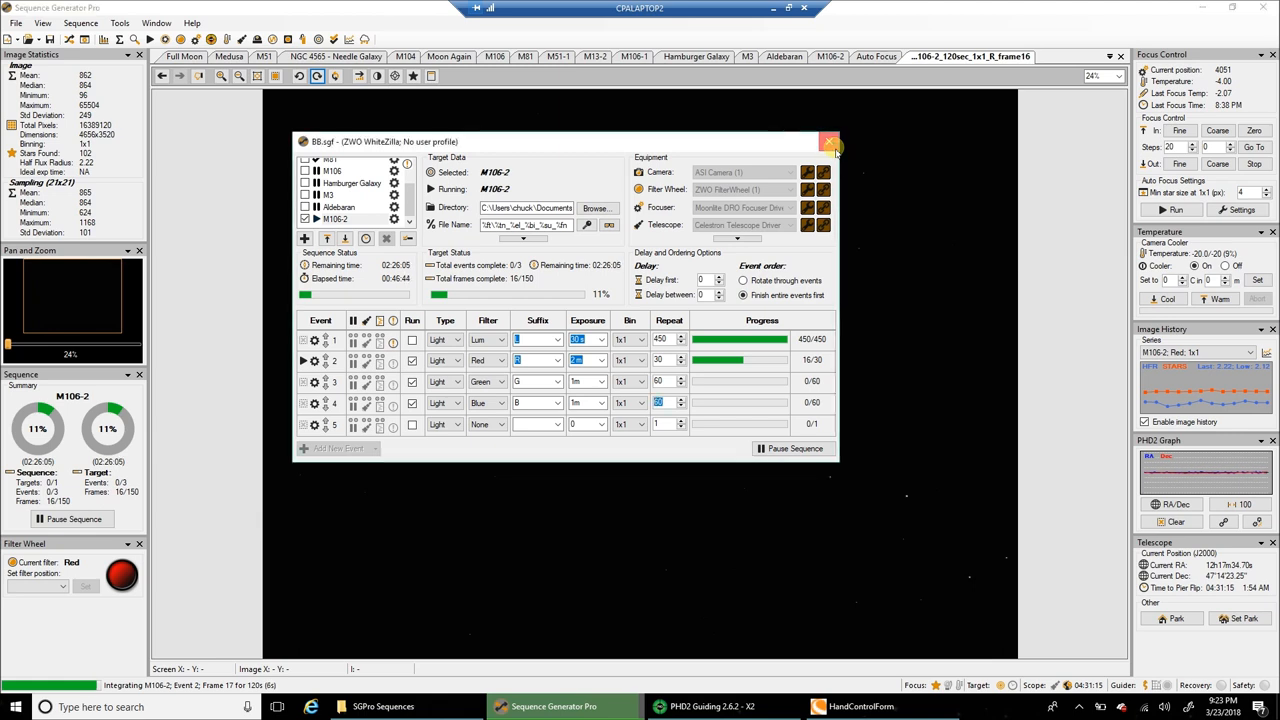
click(832, 140)
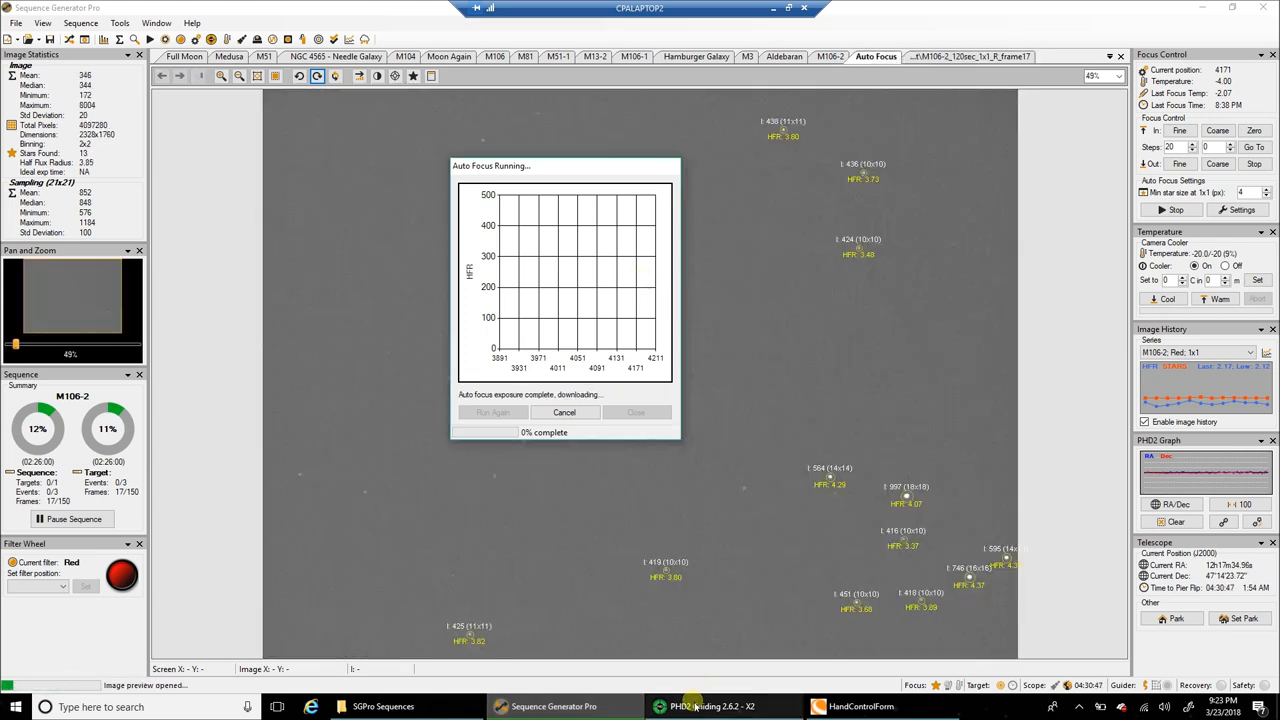
click(712, 706)
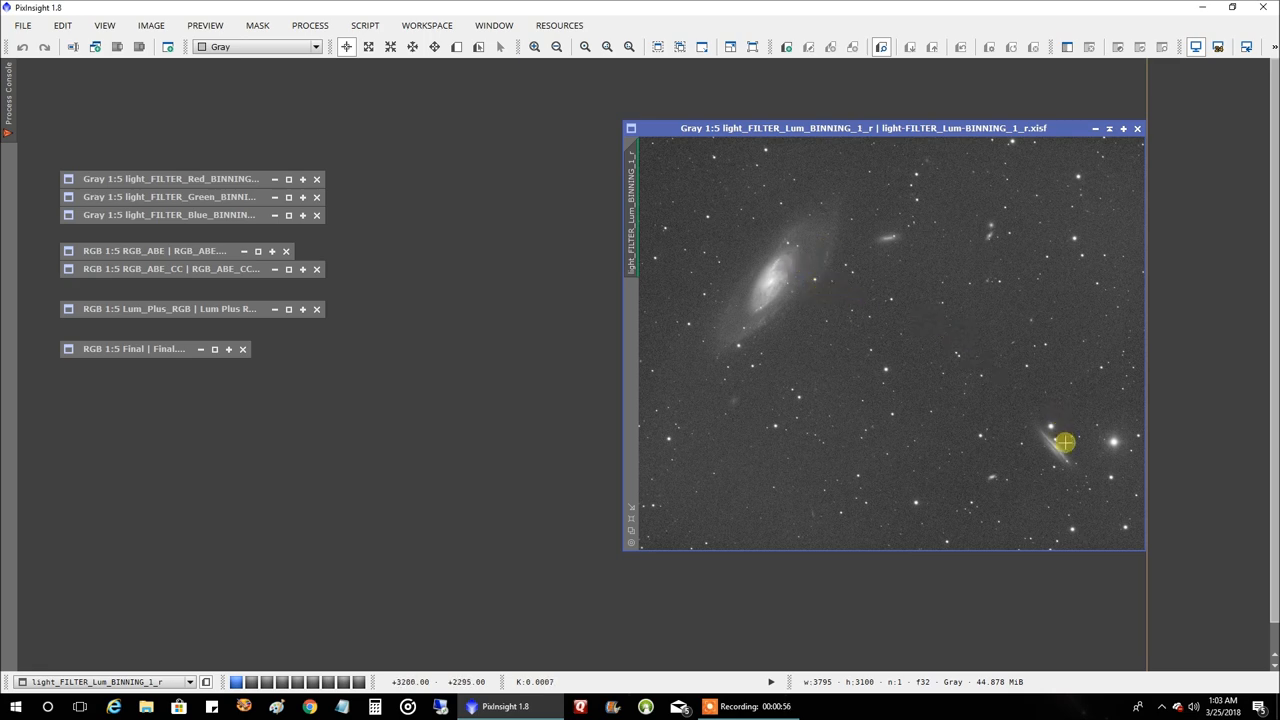
mouse_move(848, 358)
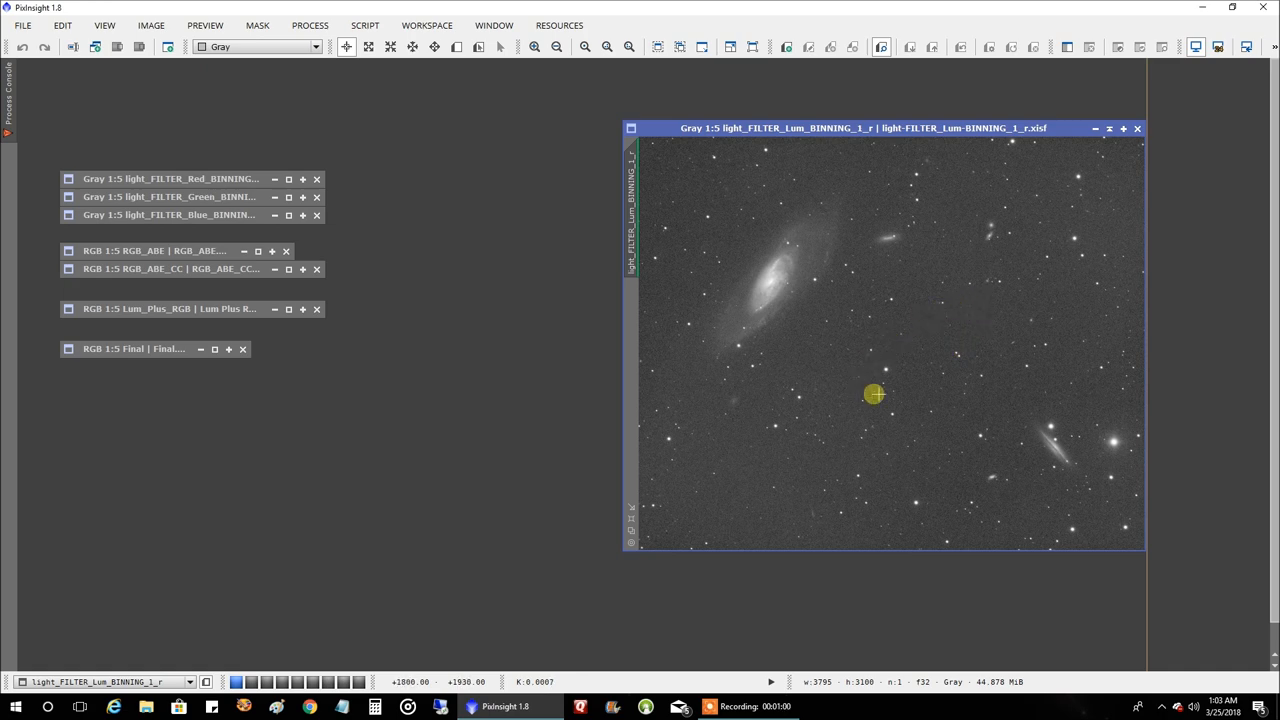
mouse_move(1104, 460)
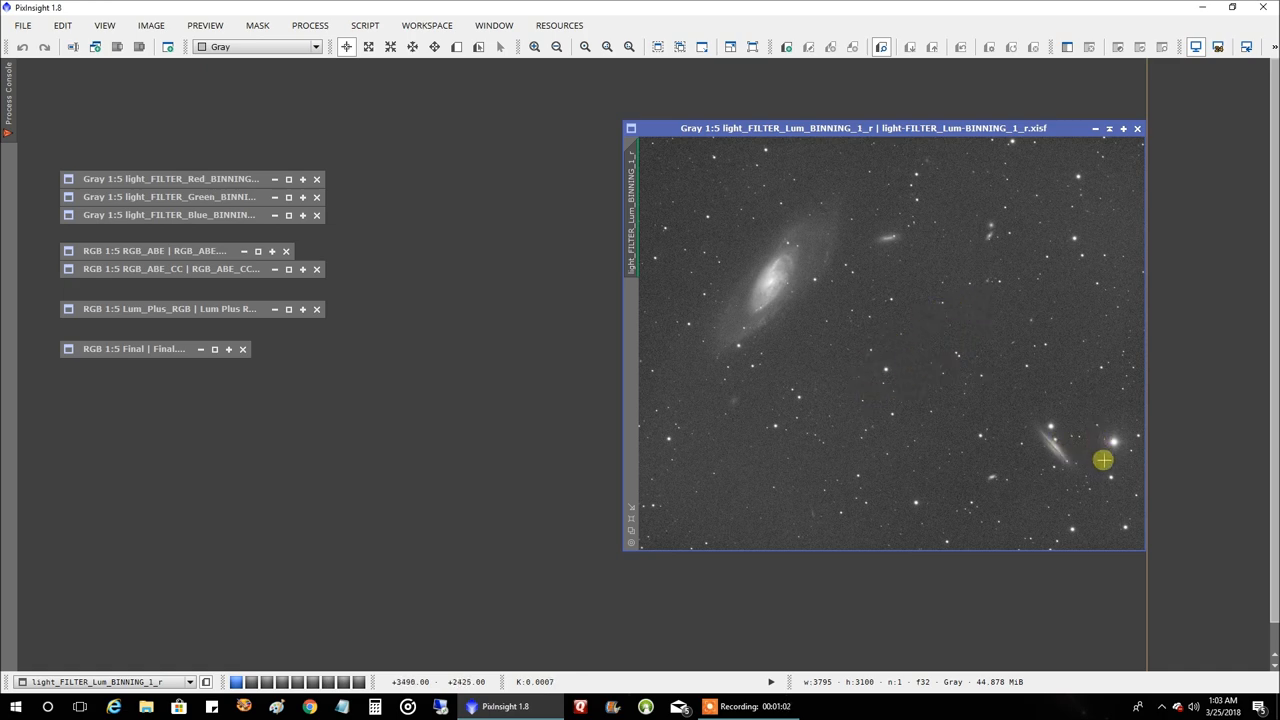
mouse_move(1136, 472)
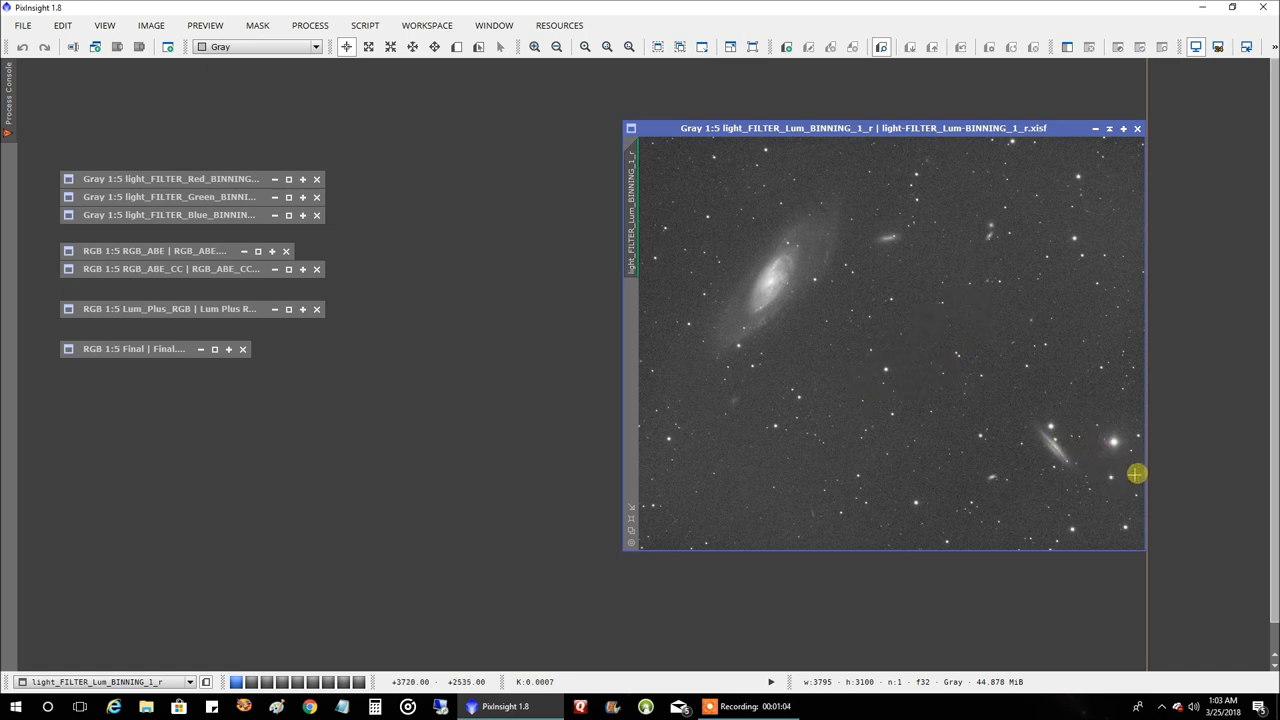
mouse_move(1070, 456)
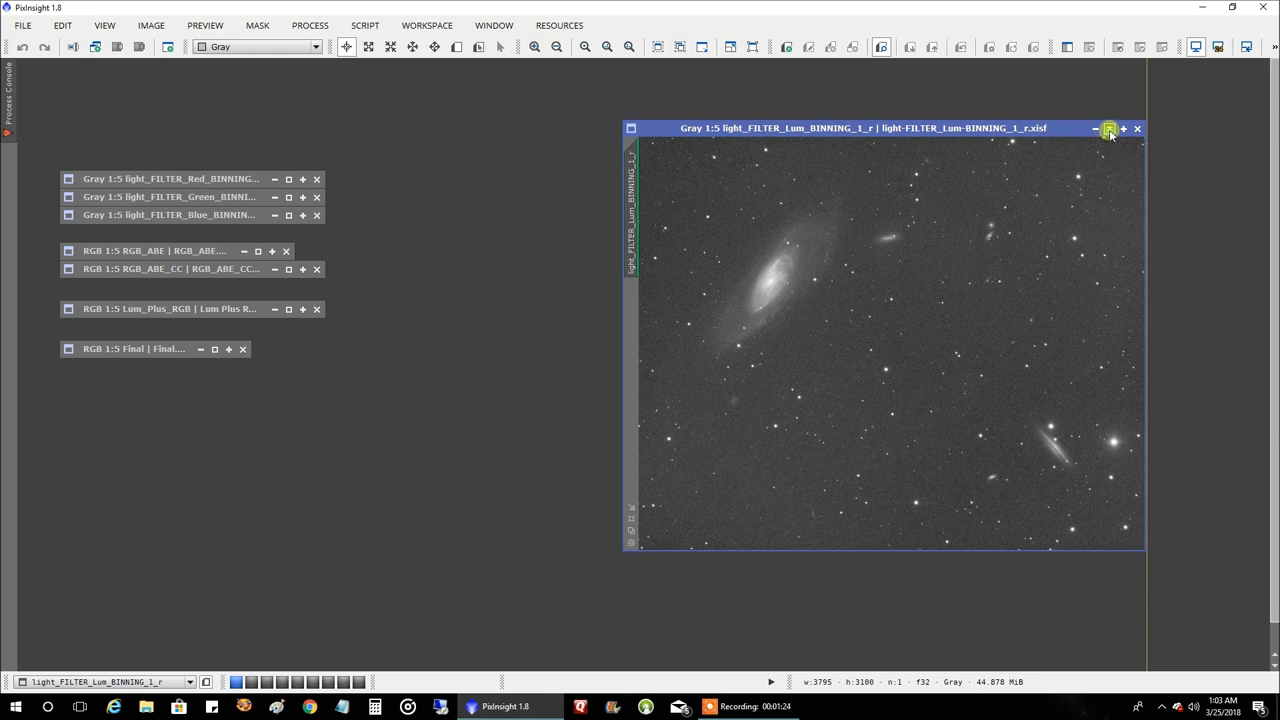
click(1108, 128)
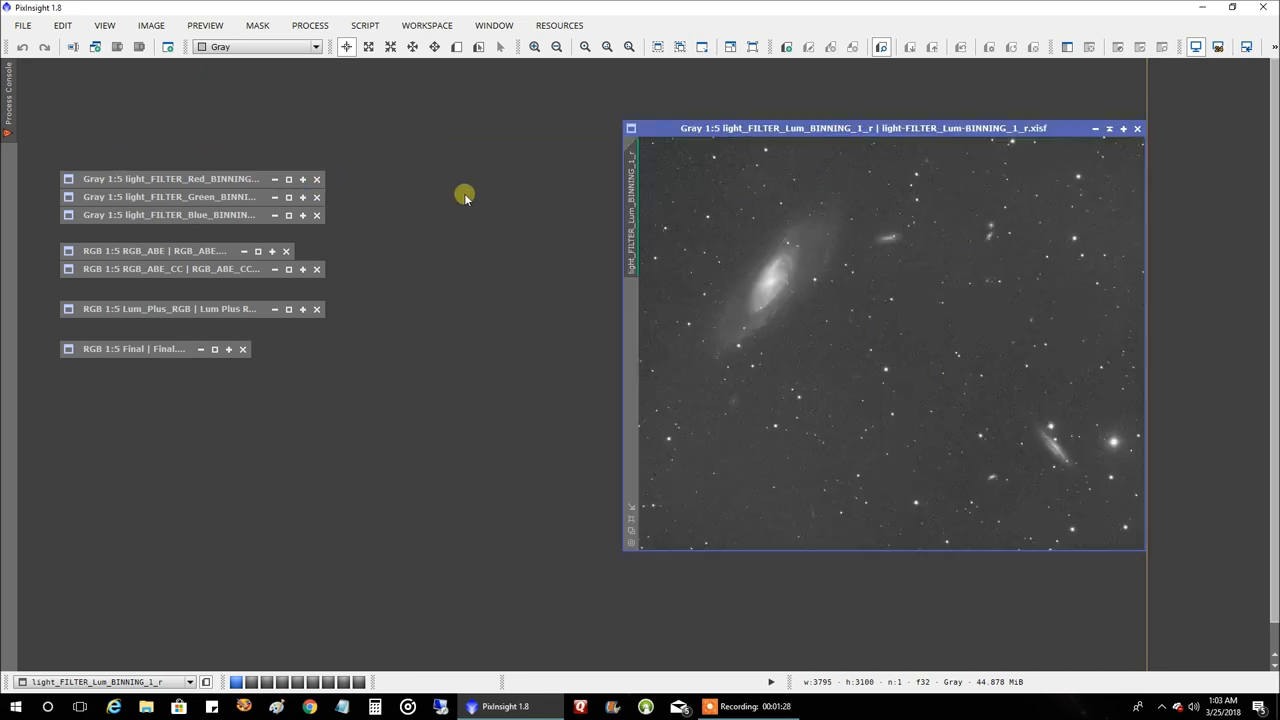
mouse_move(210, 184)
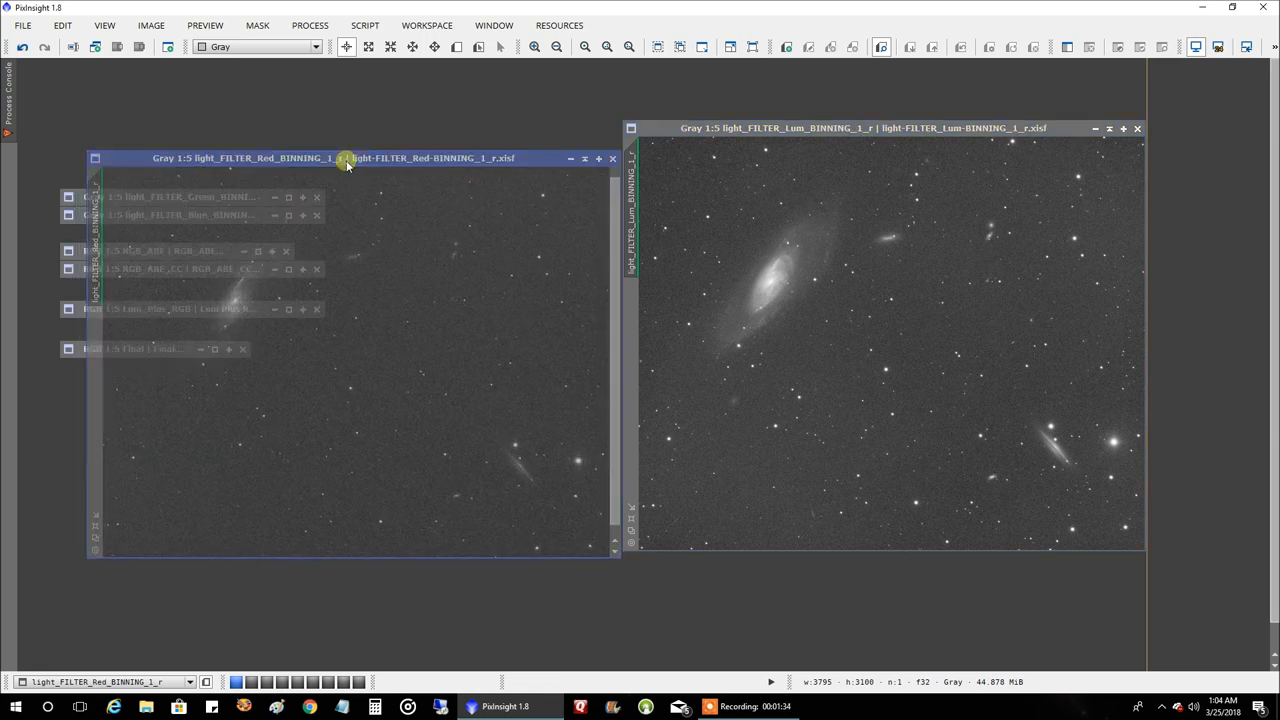
Move the red filter image aside so it sits beside the Lum image.
drag(336, 158, 772, 226)
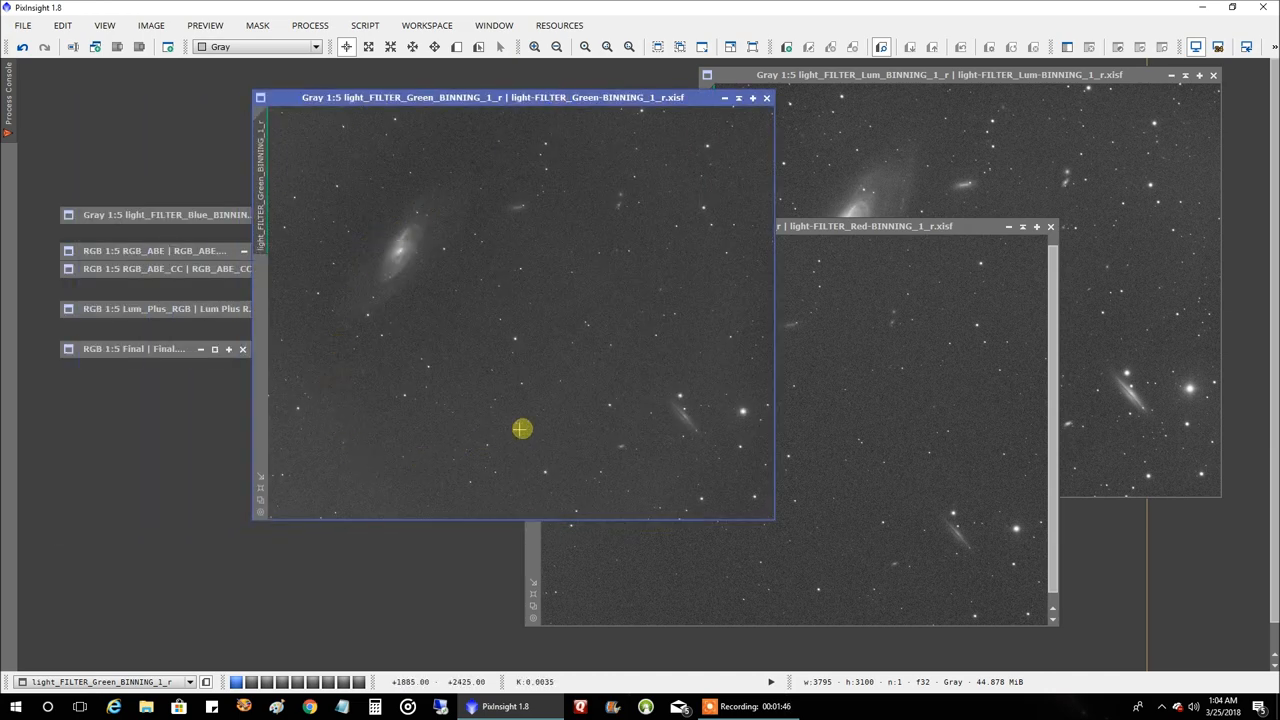
mouse_move(344, 468)
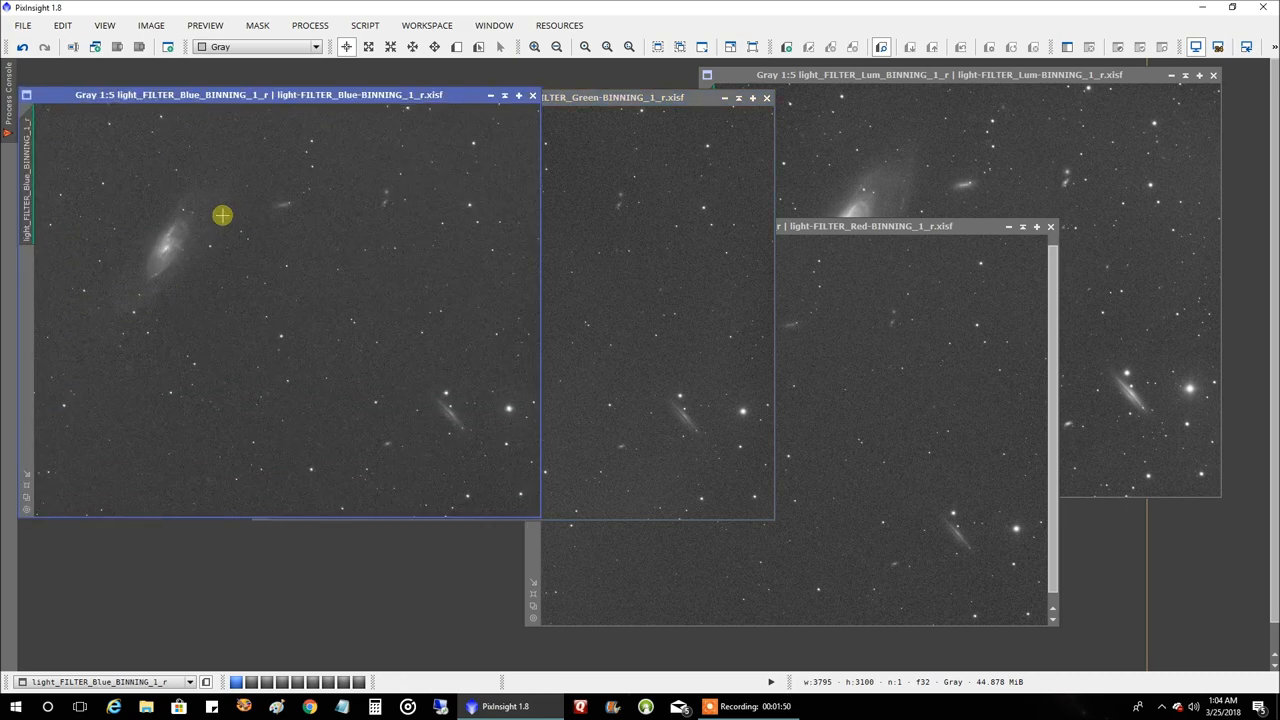
mouse_move(490, 308)
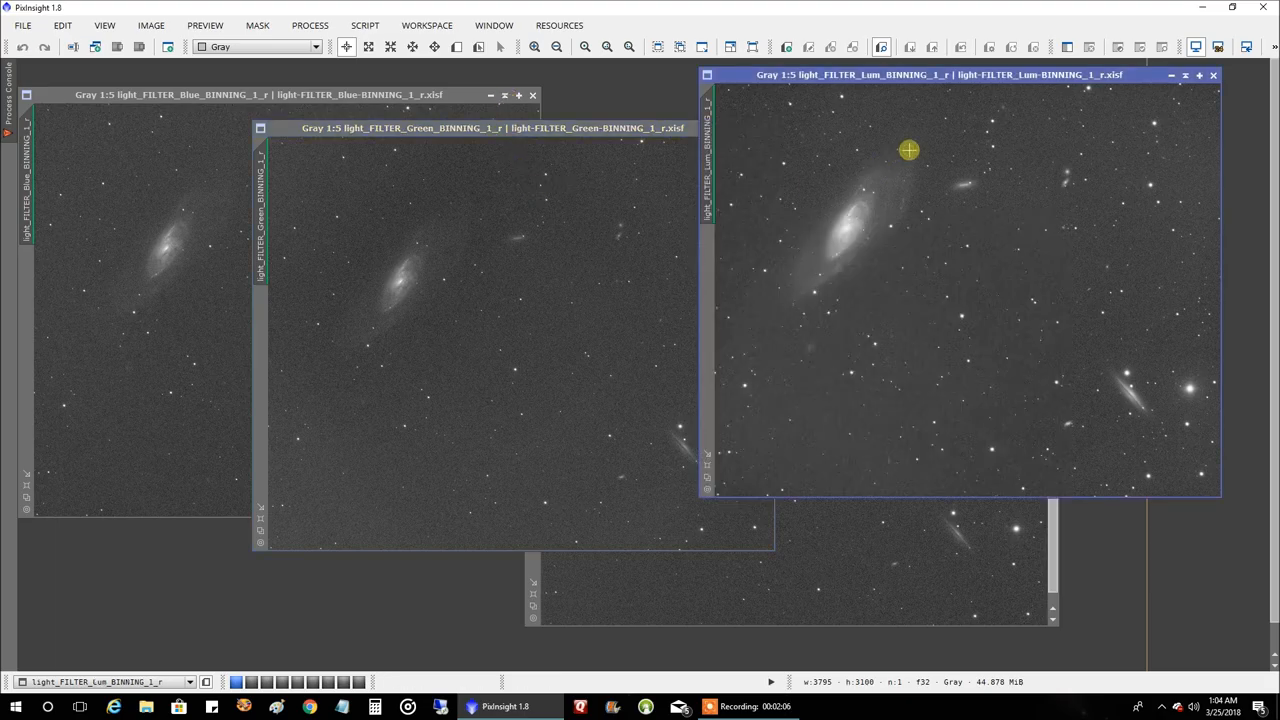
mouse_move(824, 532)
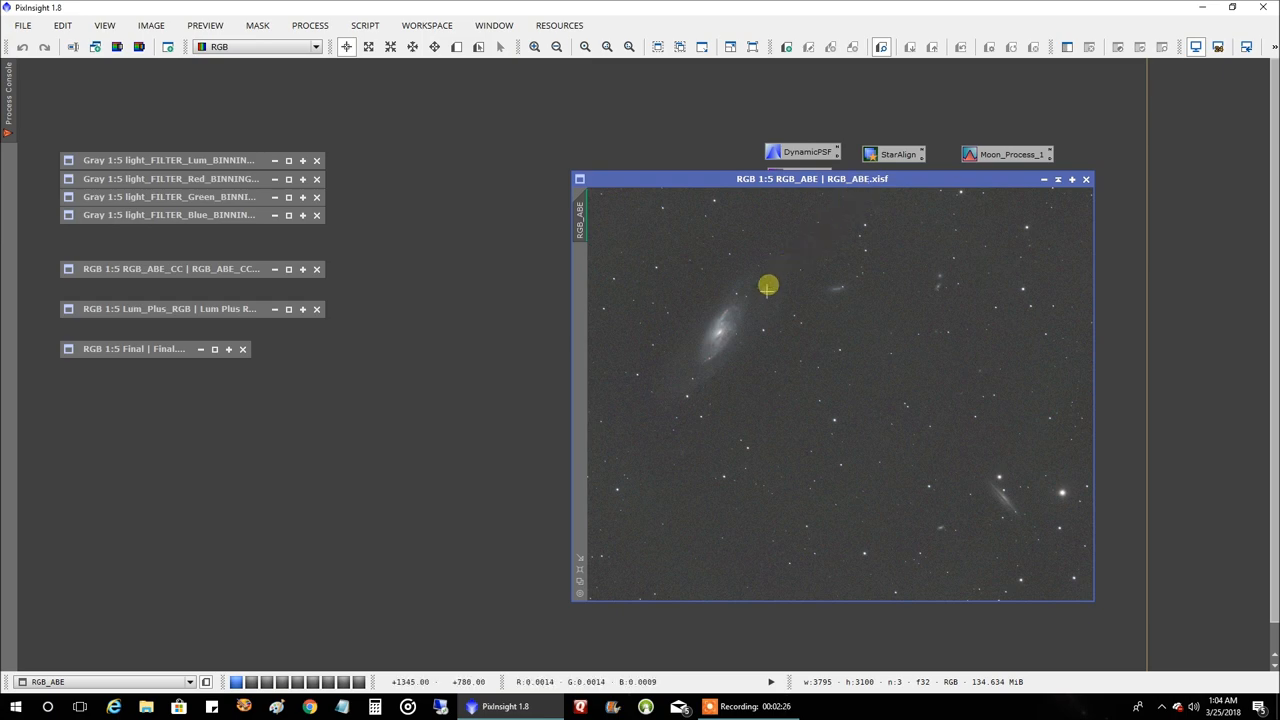
mouse_move(904, 350)
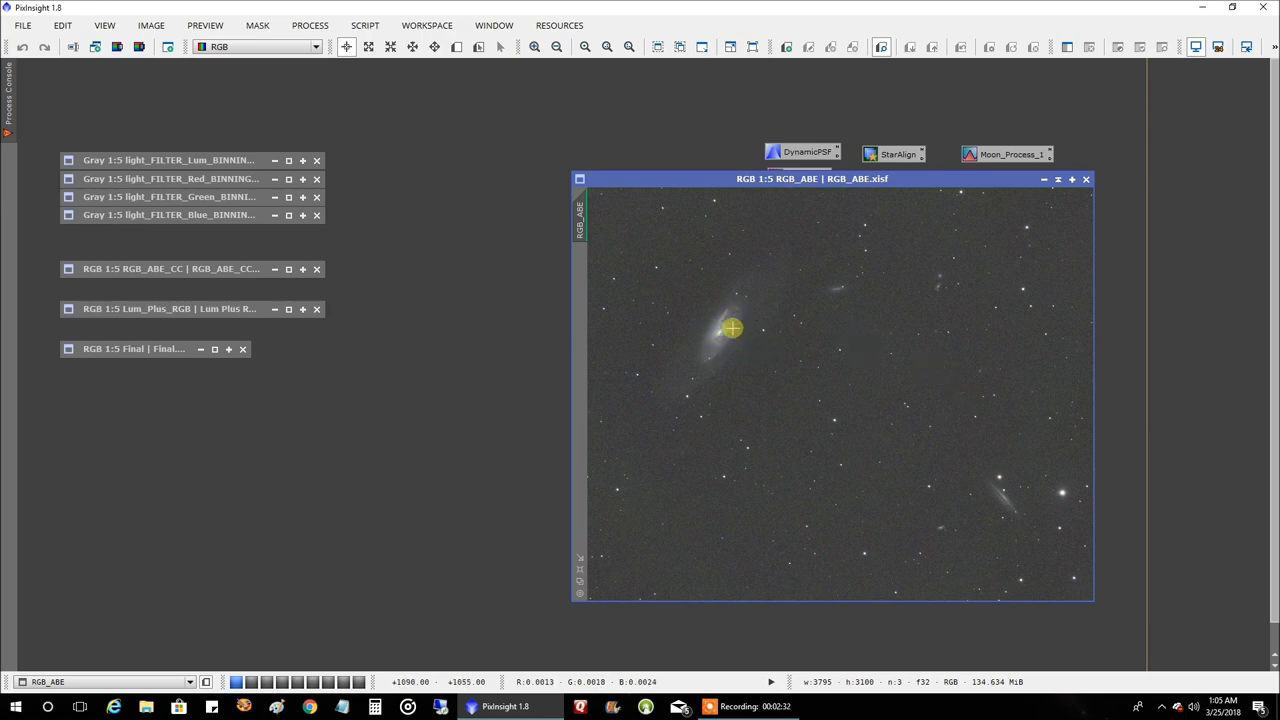
mouse_move(730, 340)
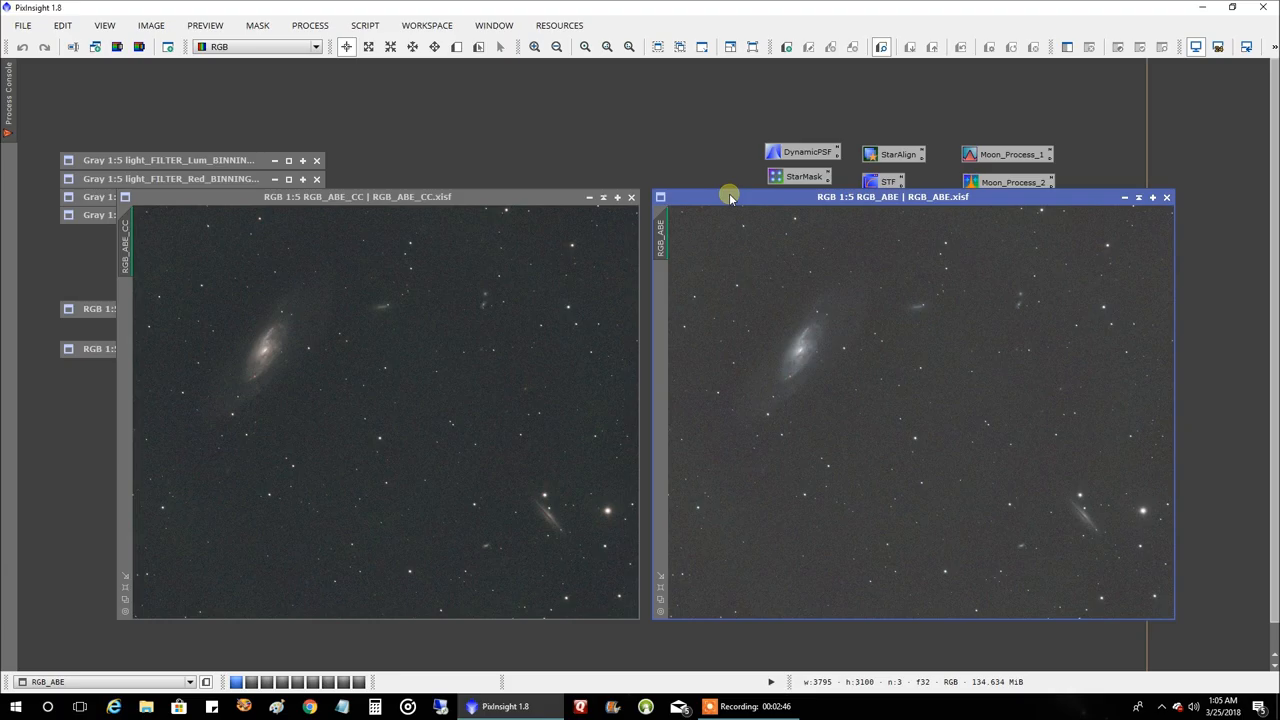
mouse_move(544, 280)
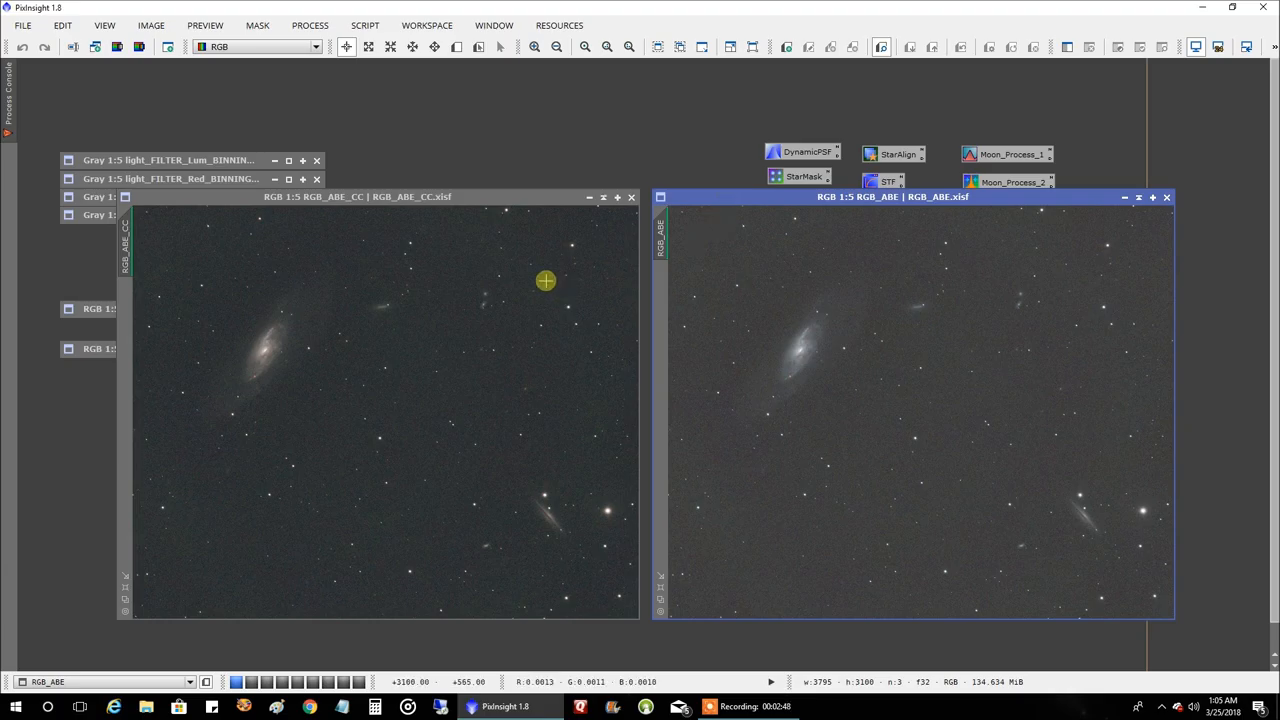
mouse_move(532, 318)
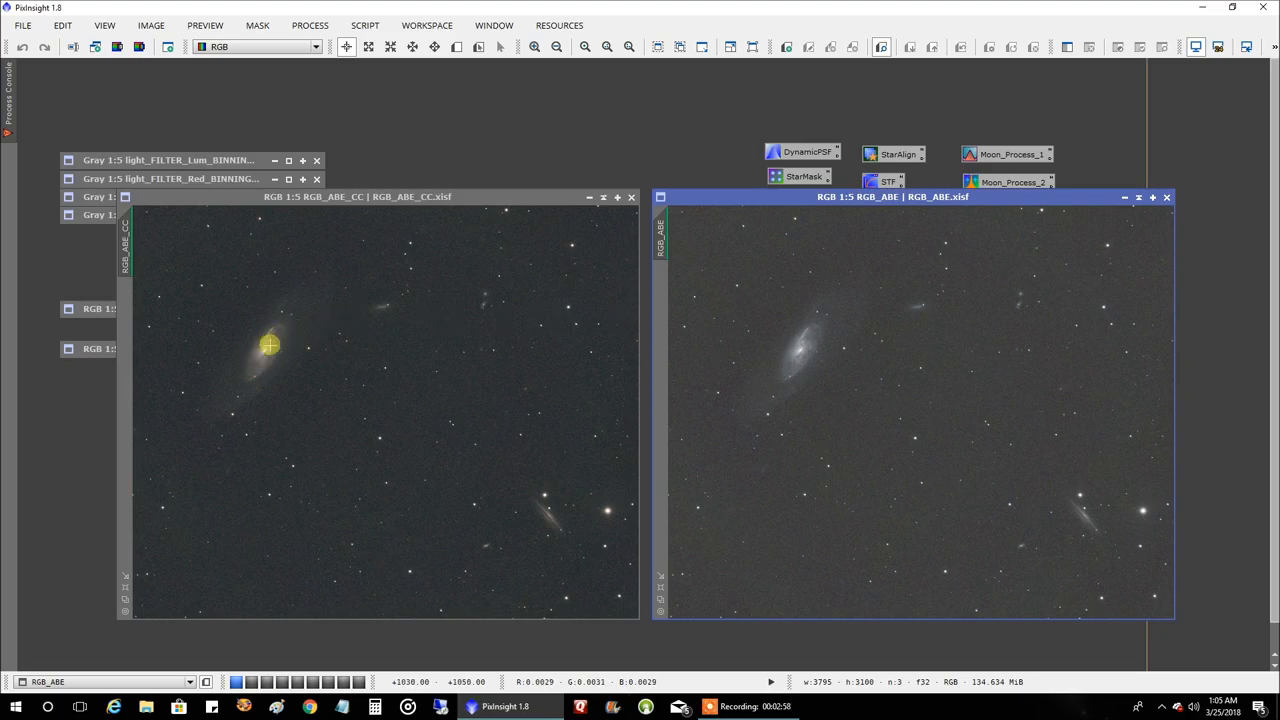
mouse_move(760, 352)
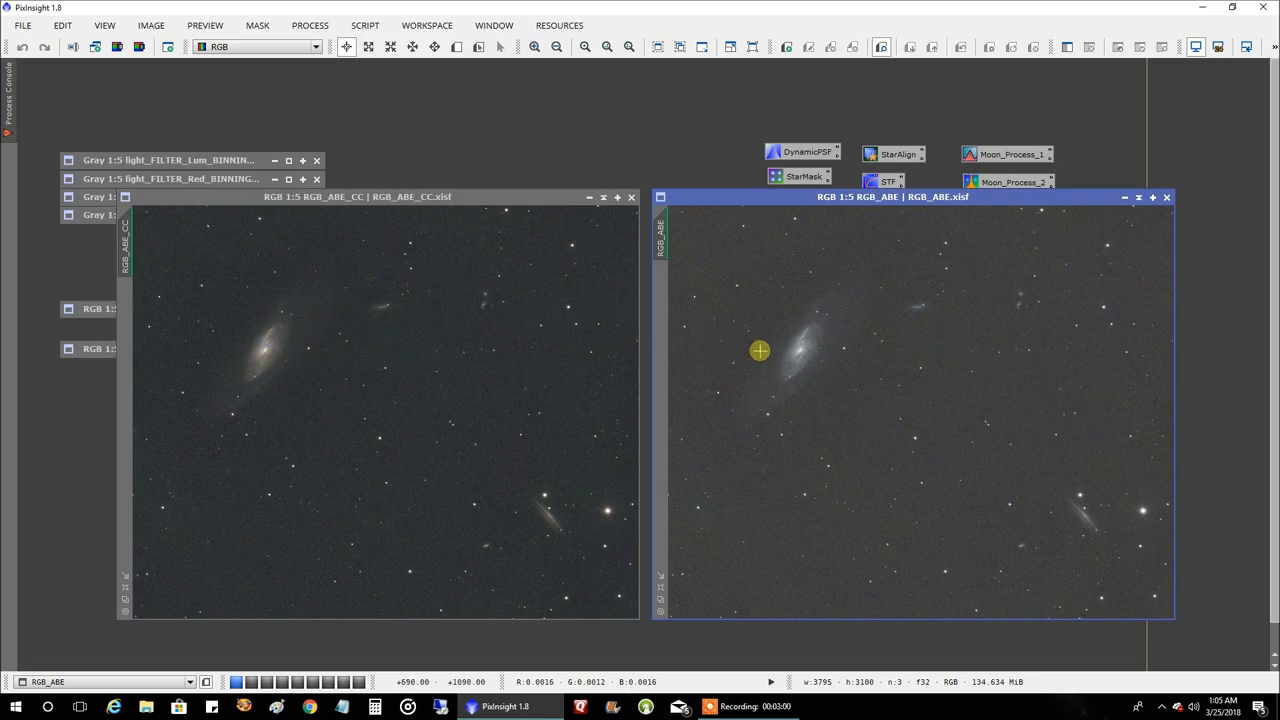
mouse_move(452, 340)
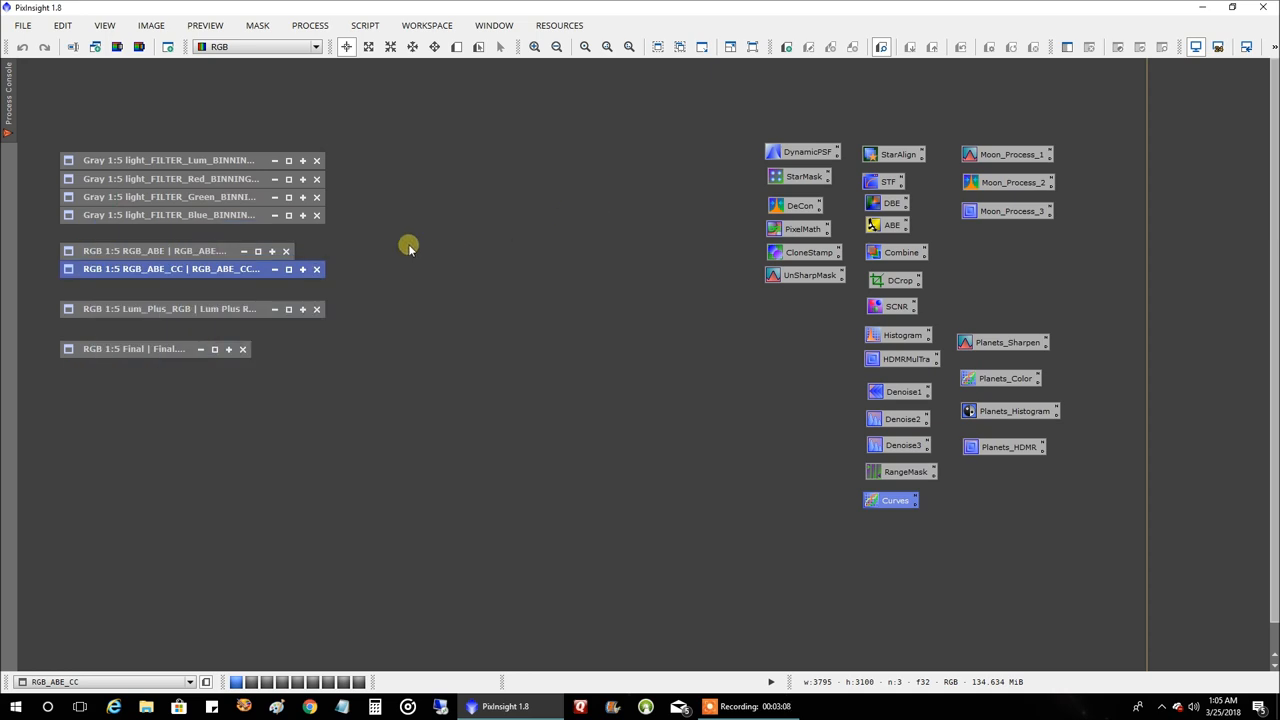
mouse_move(164, 308)
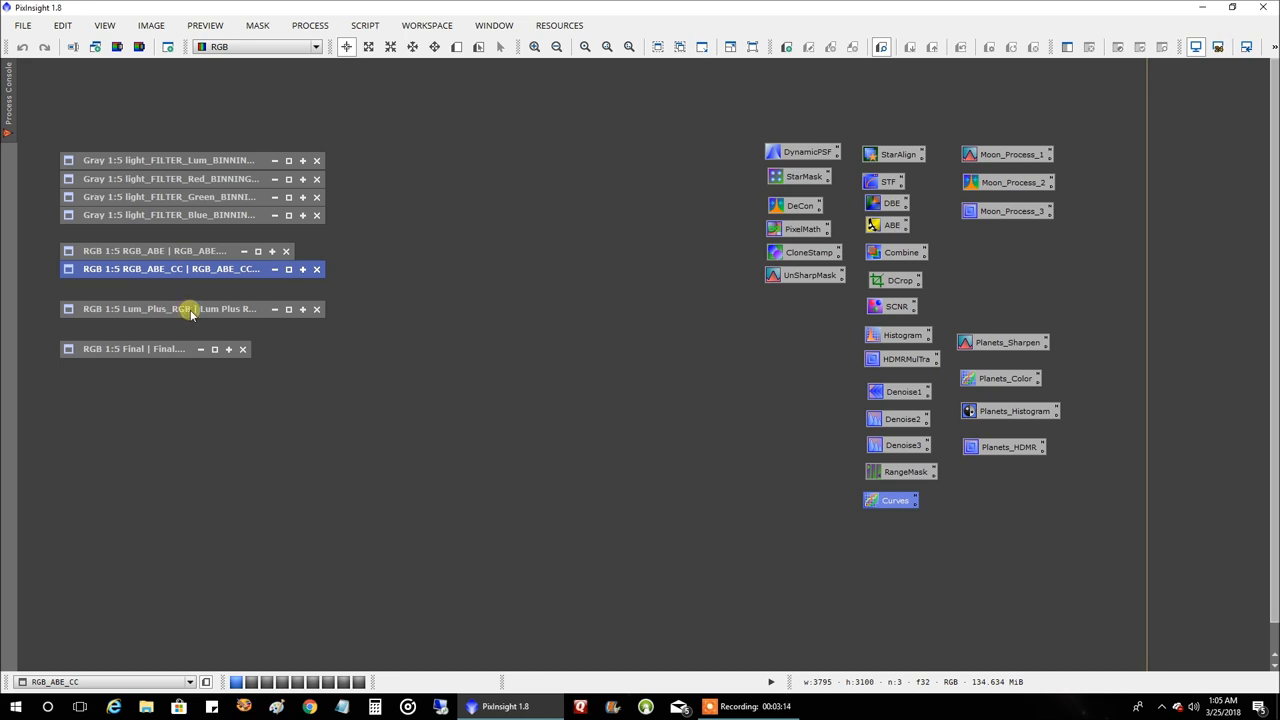
Restore the Lum_Plus_RGB image and drag it to the centre of the workspace.
double_click(168, 308)
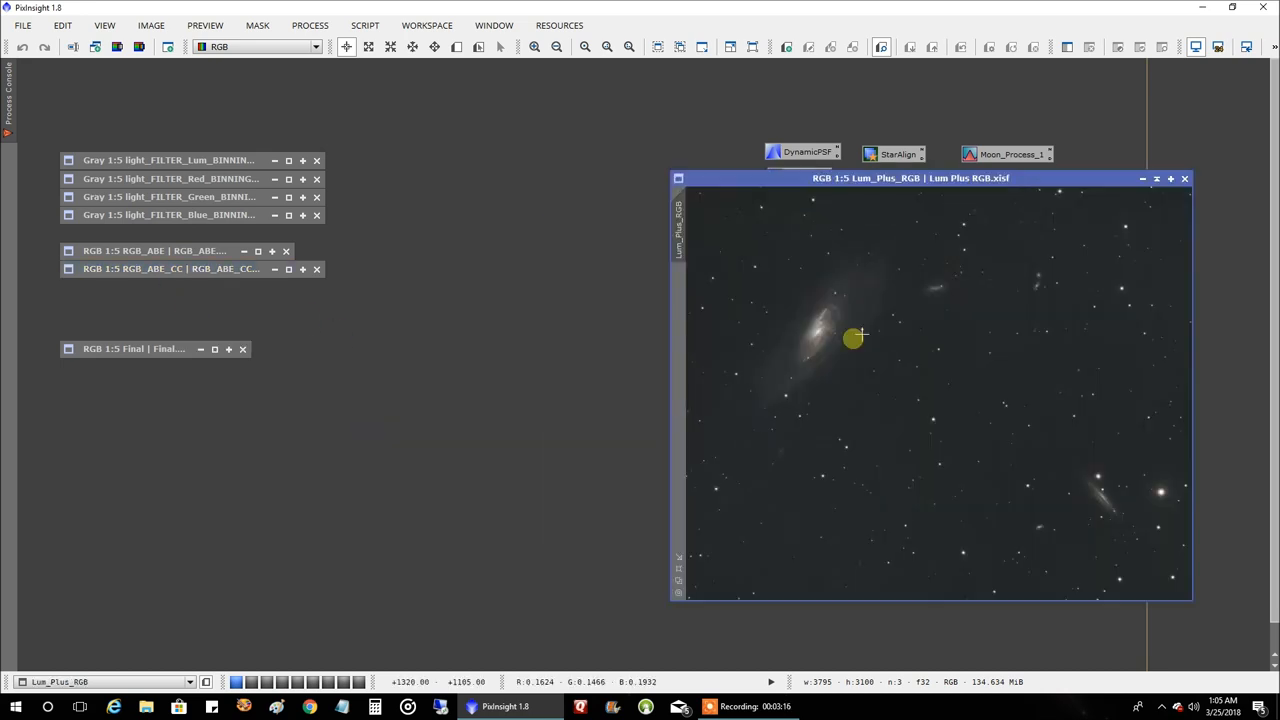
mouse_move(836, 404)
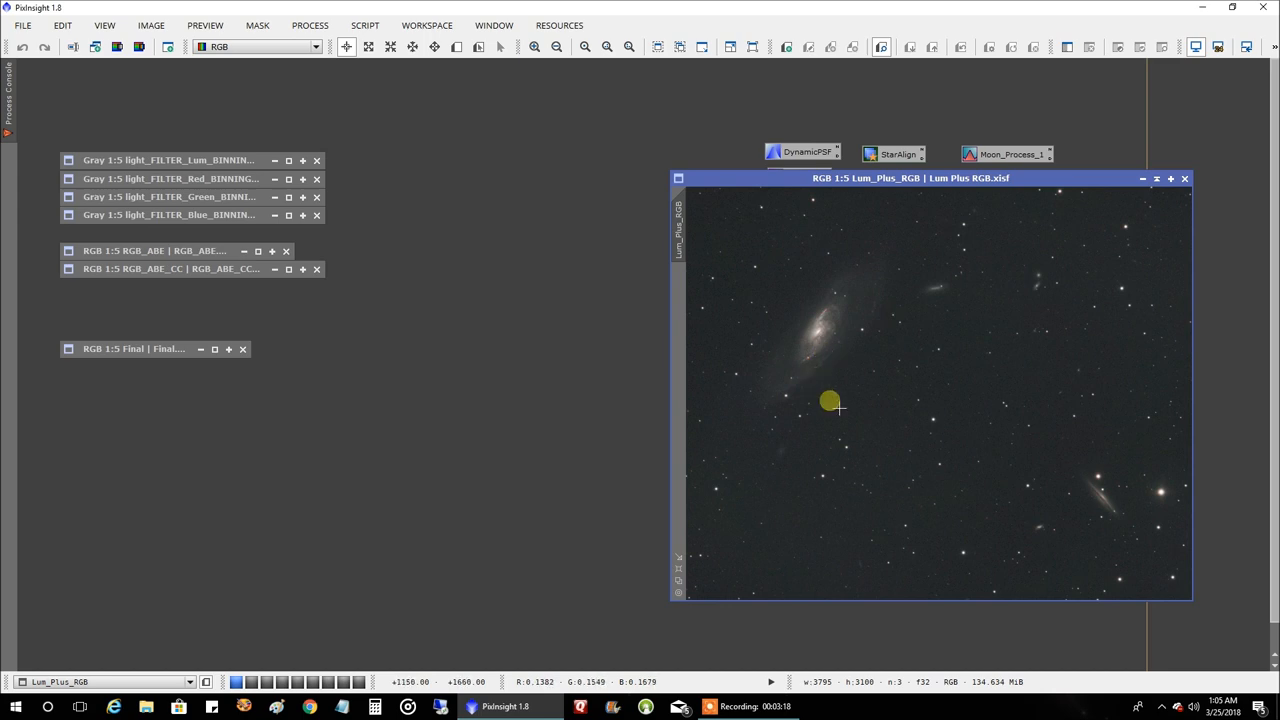
mouse_move(1044, 328)
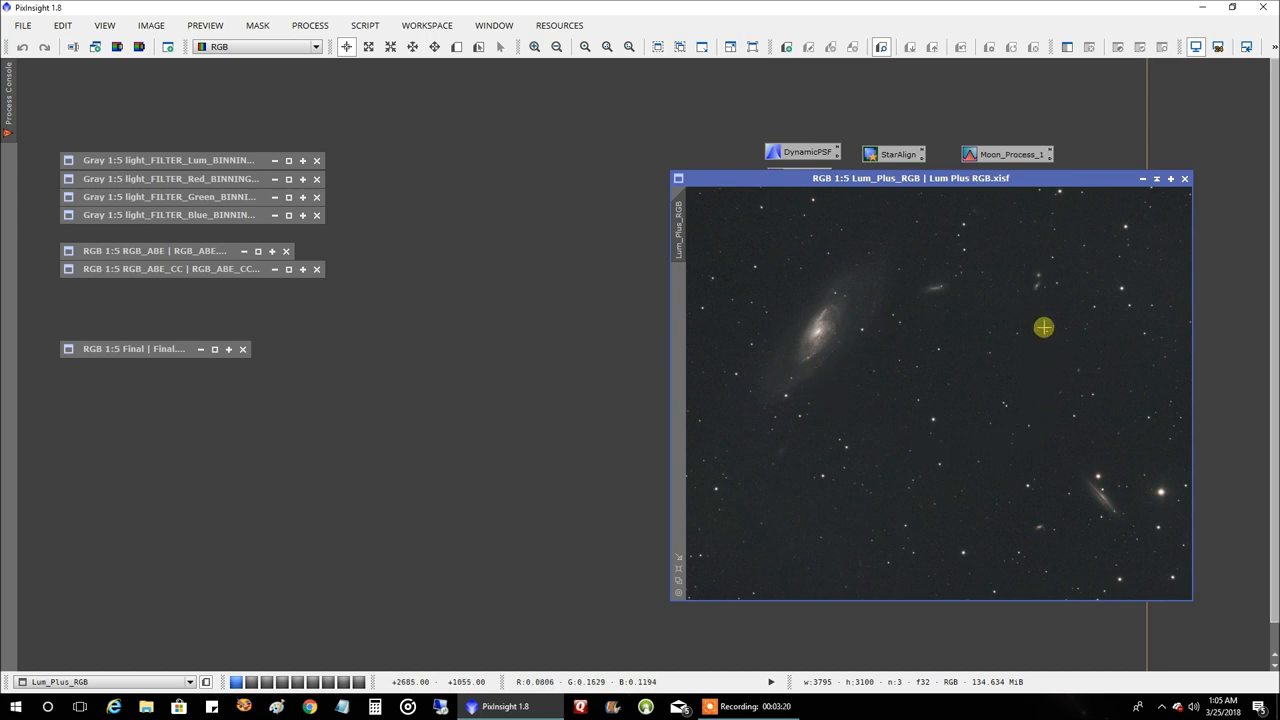
mouse_move(958, 266)
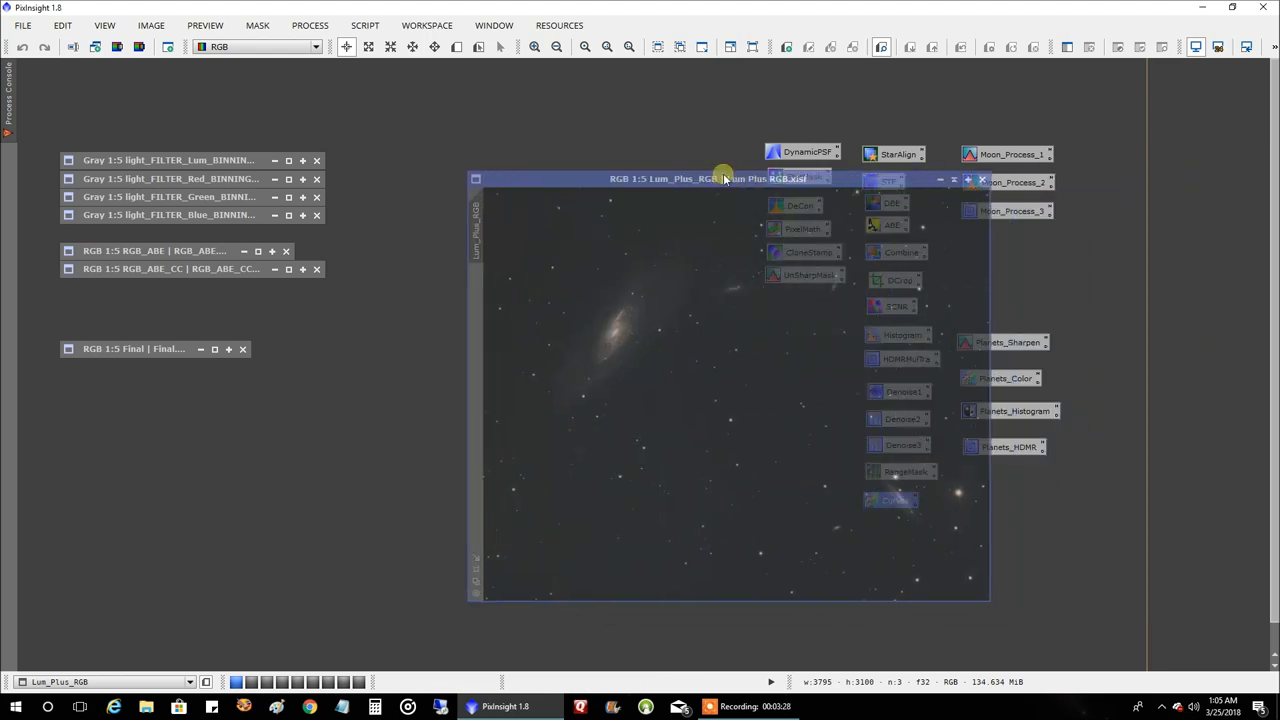
drag(724, 178, 596, 134)
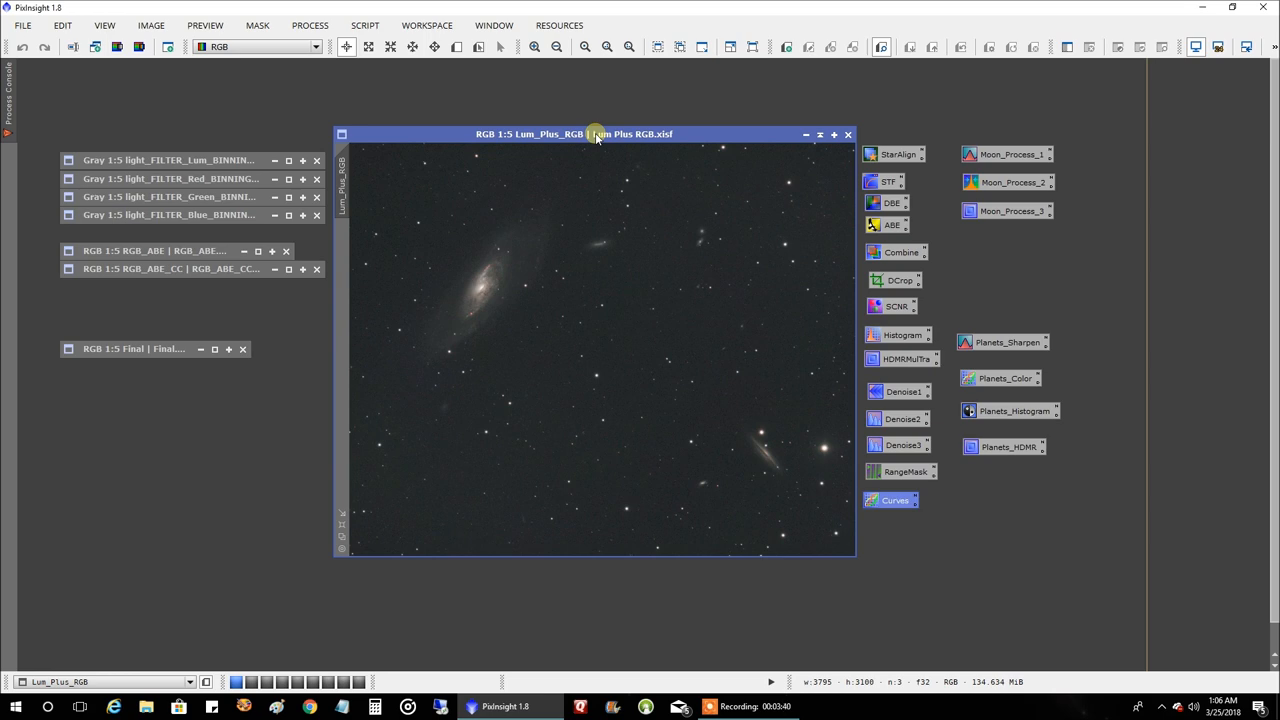
drag(596, 134, 564, 140)
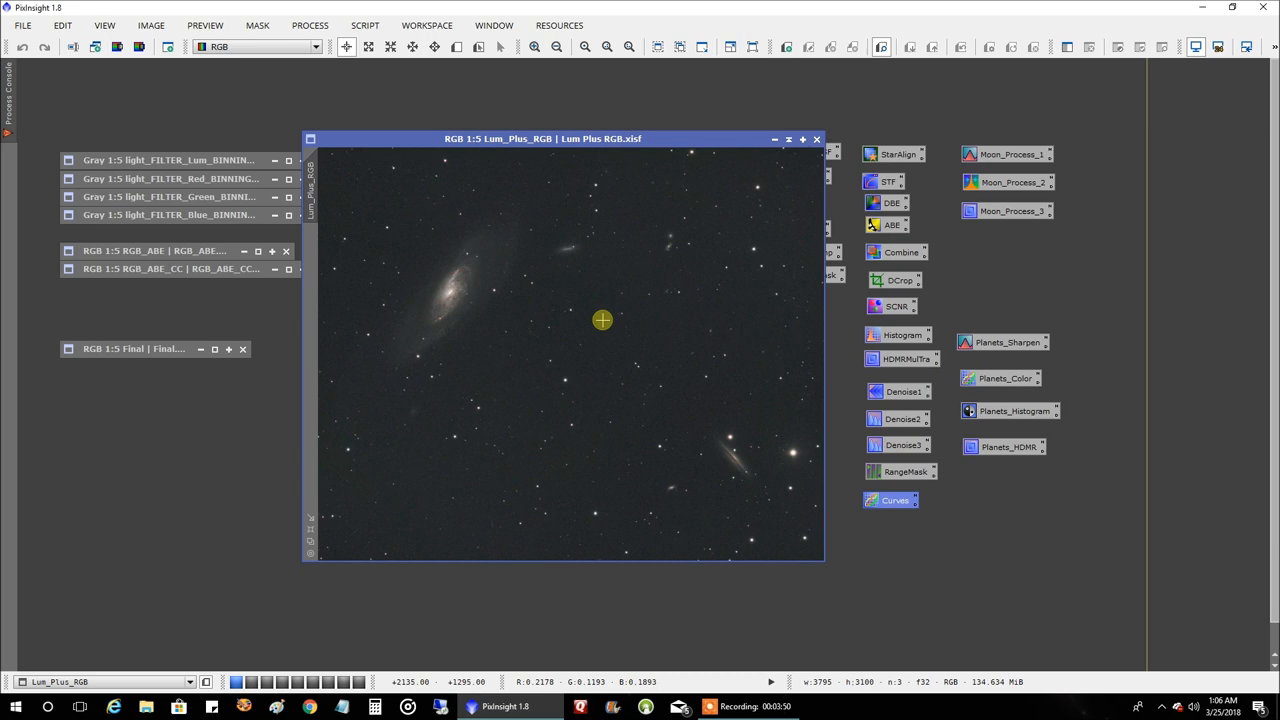
mouse_move(480, 188)
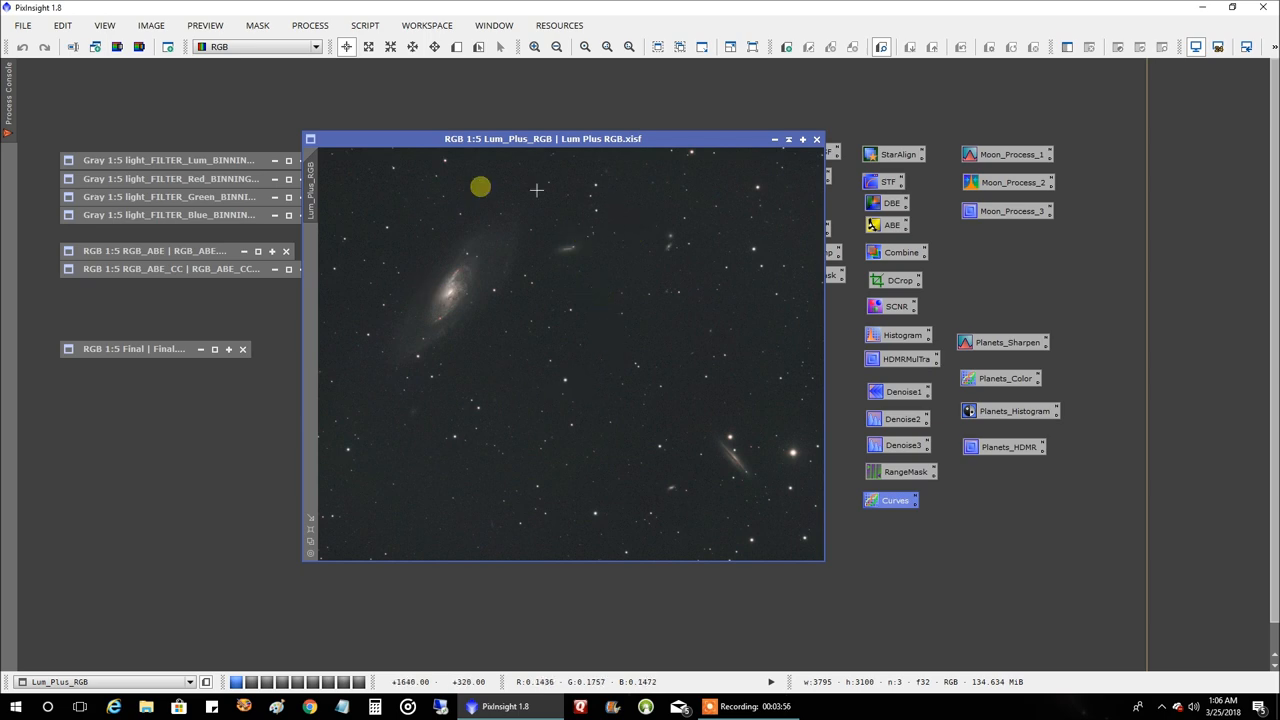
mouse_move(792, 168)
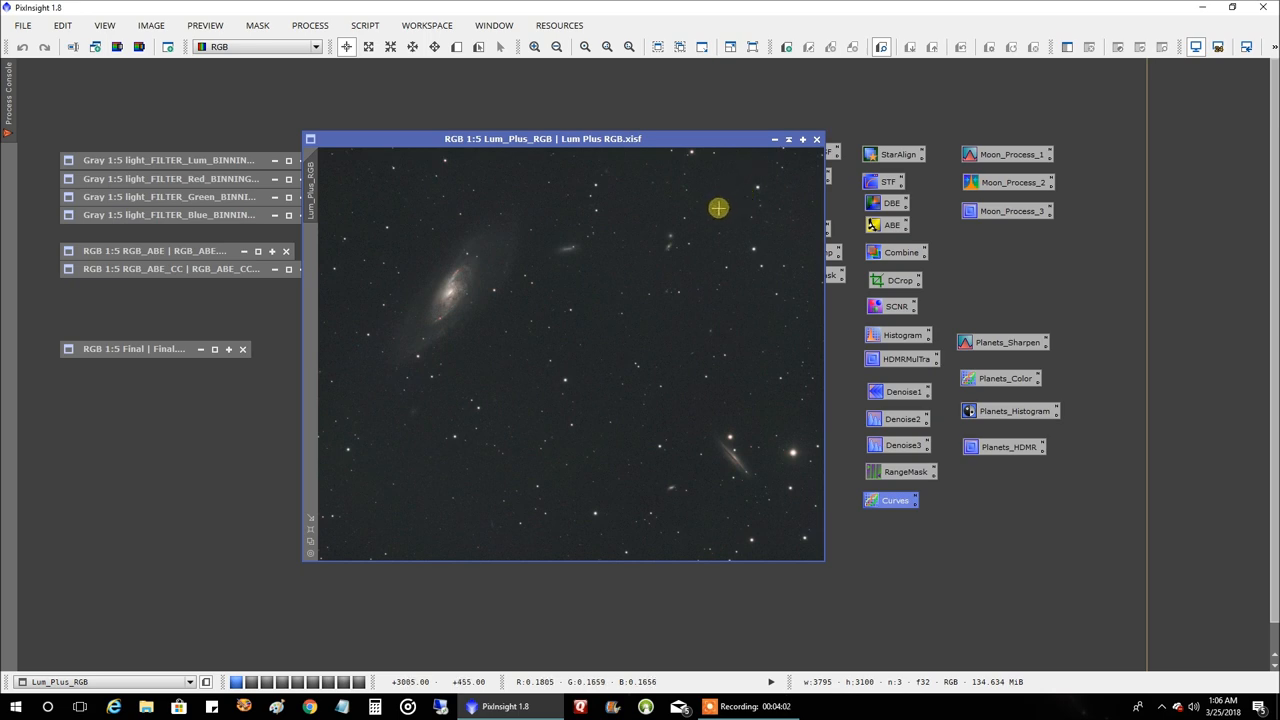
mouse_move(664, 236)
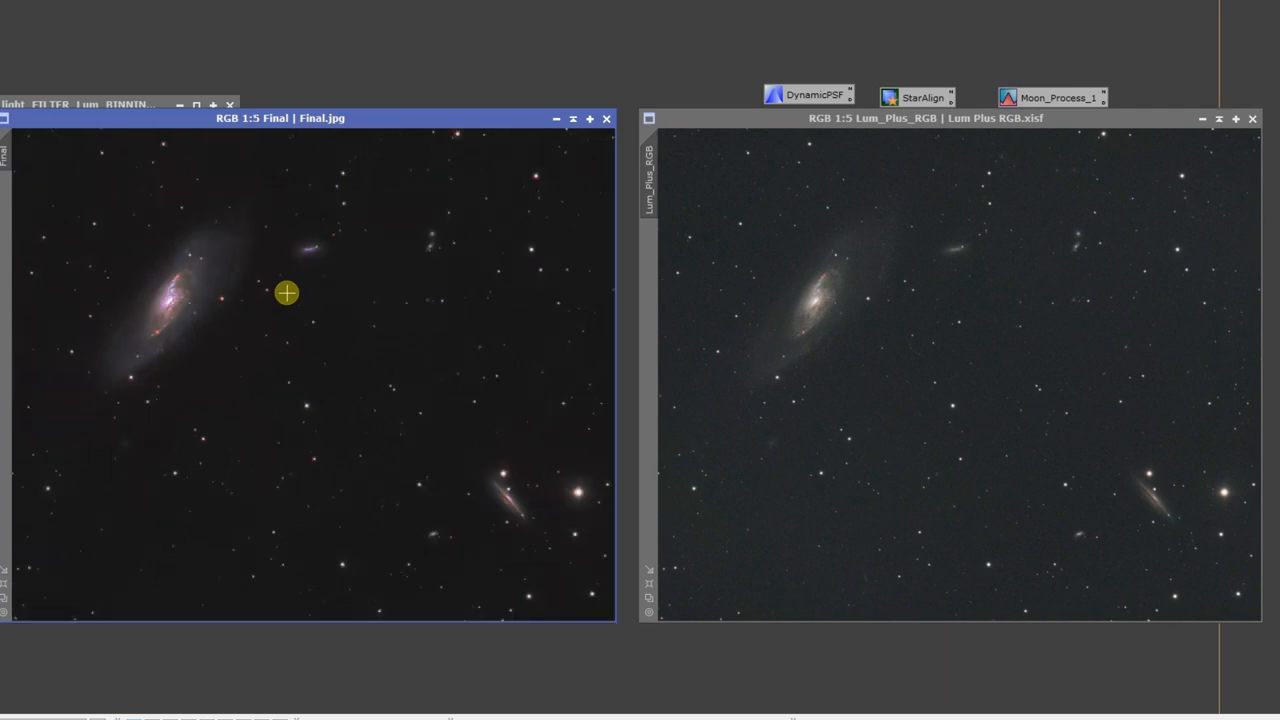
mouse_move(324, 392)
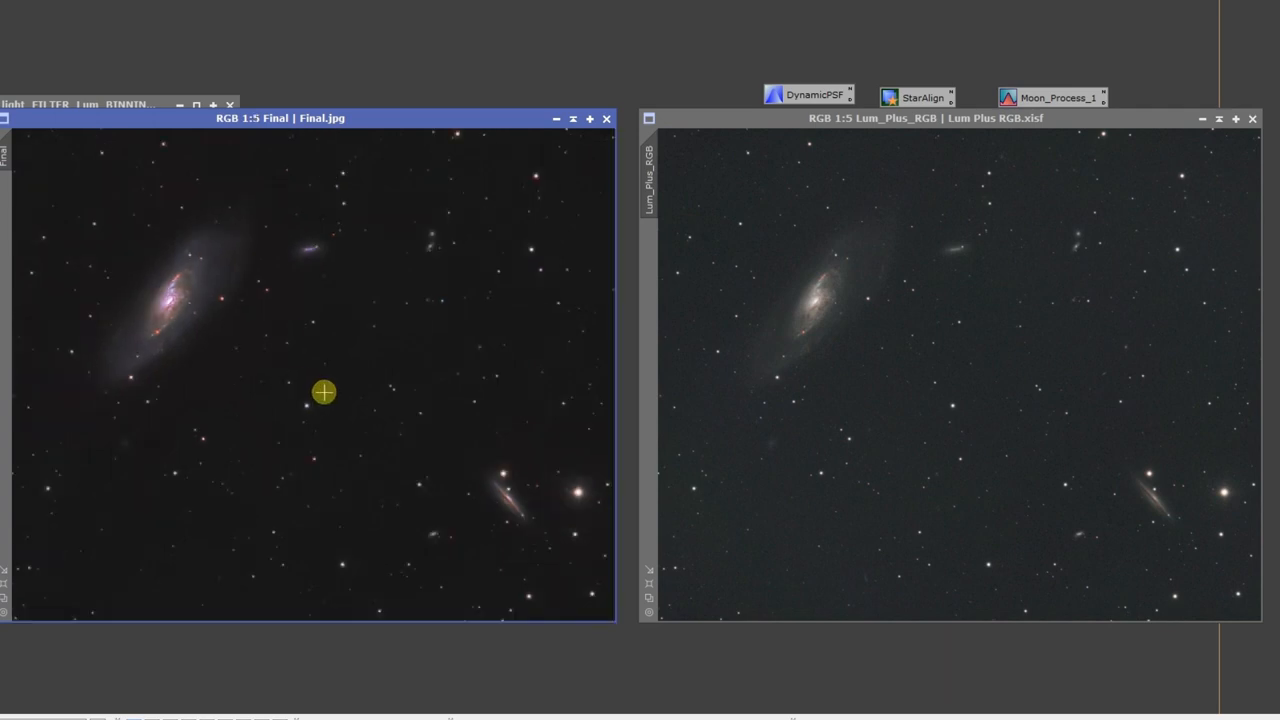
mouse_move(440, 276)
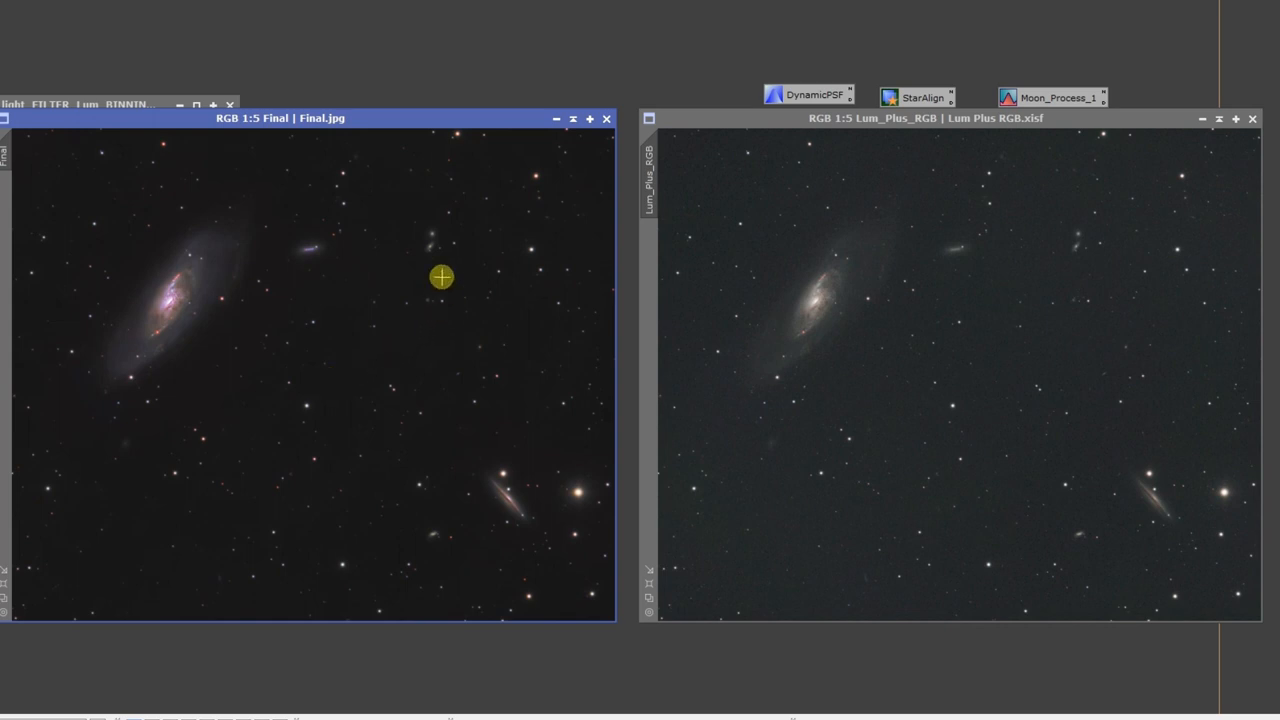
mouse_move(416, 284)
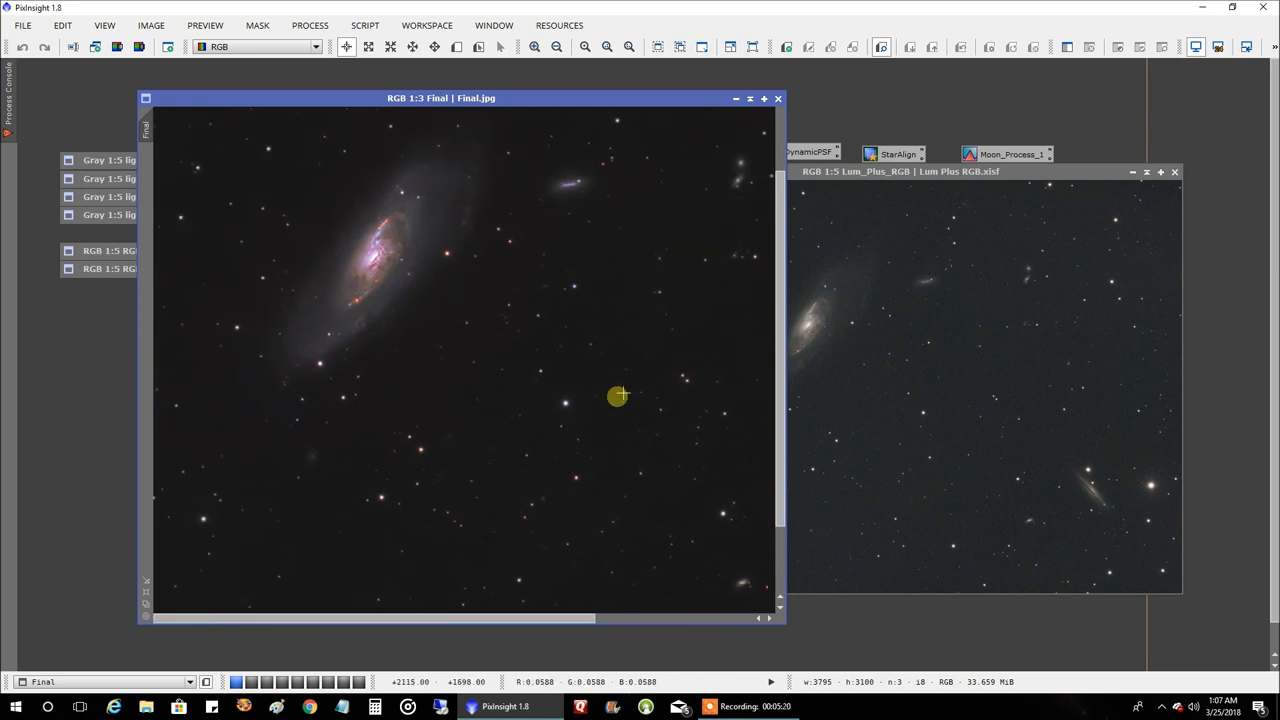
mouse_move(336, 236)
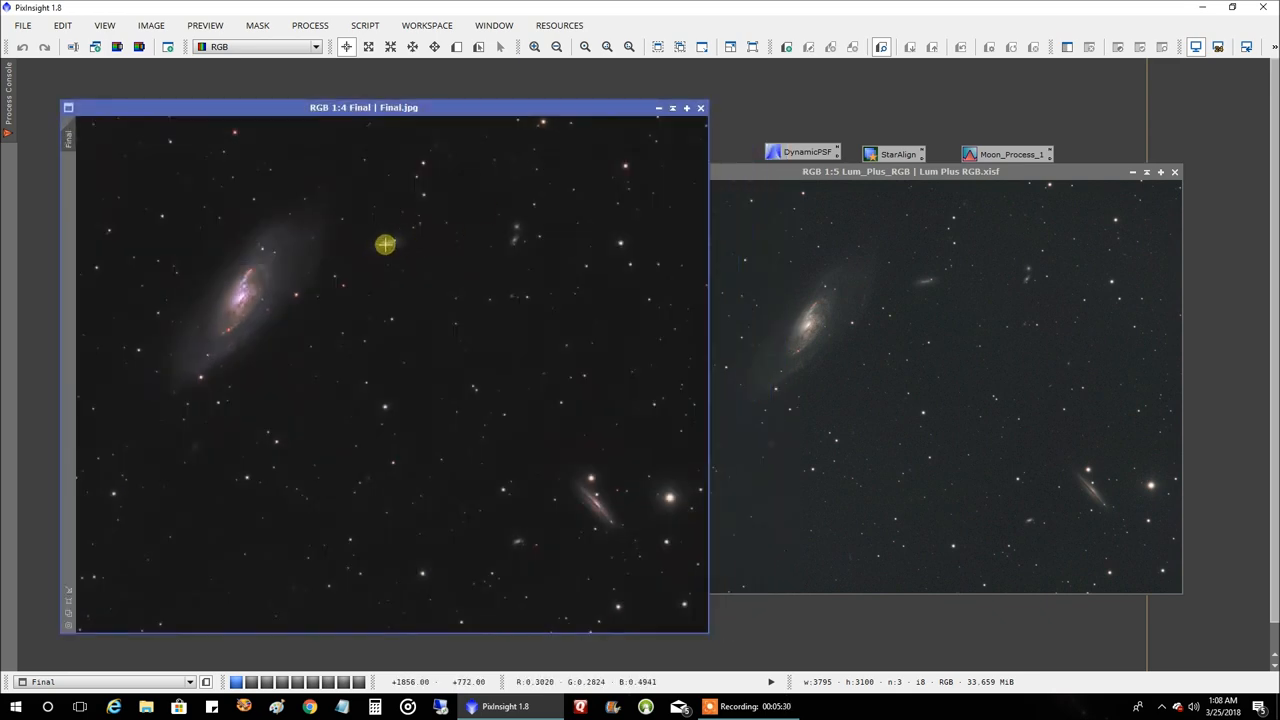
mouse_move(388, 244)
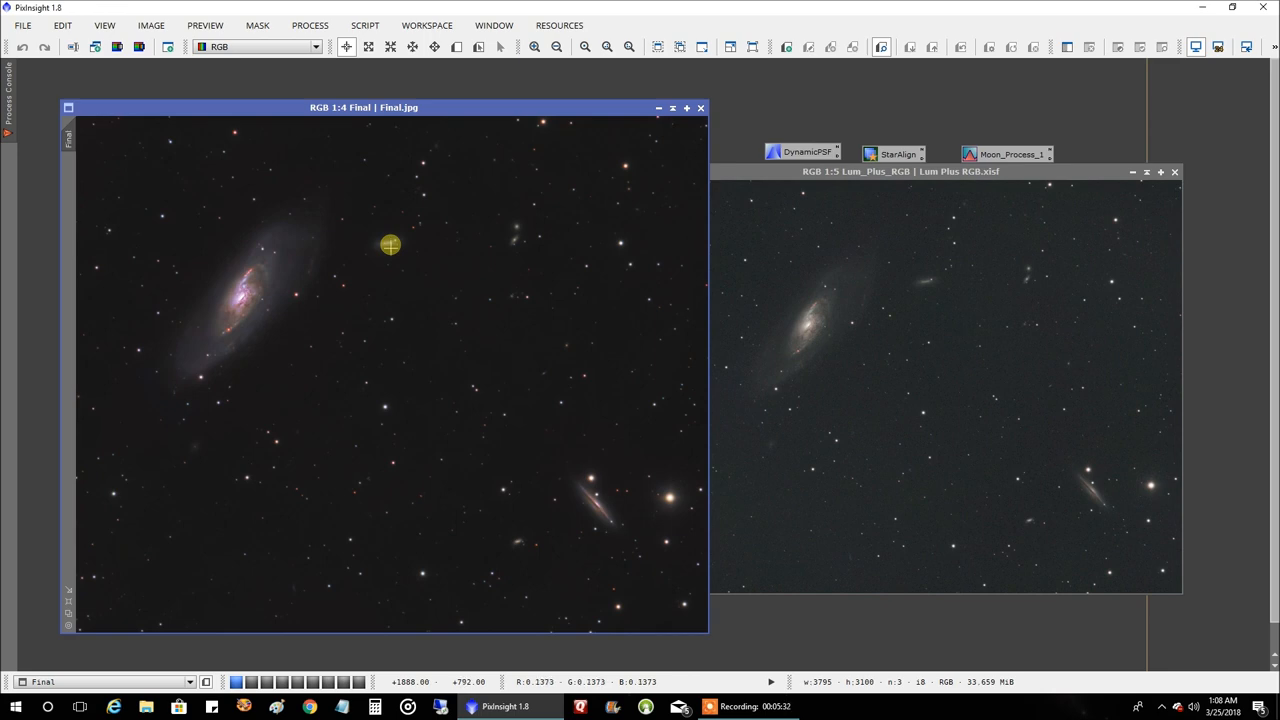